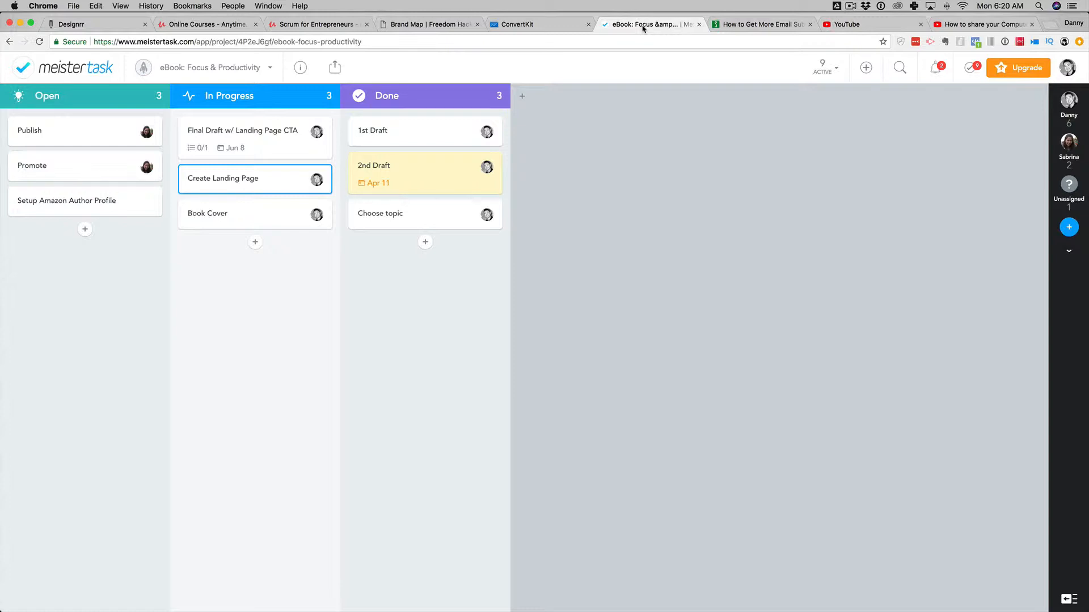
{"action": "mouse_move", "coordinate": [518, 259]}
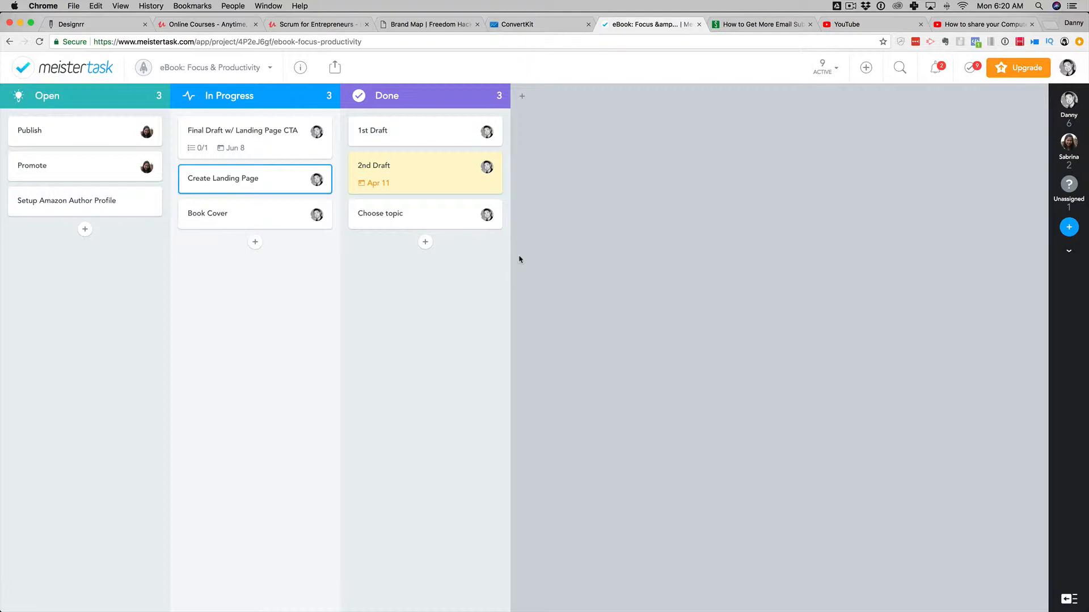
{"action": "mouse_move", "coordinate": [407, 376]}
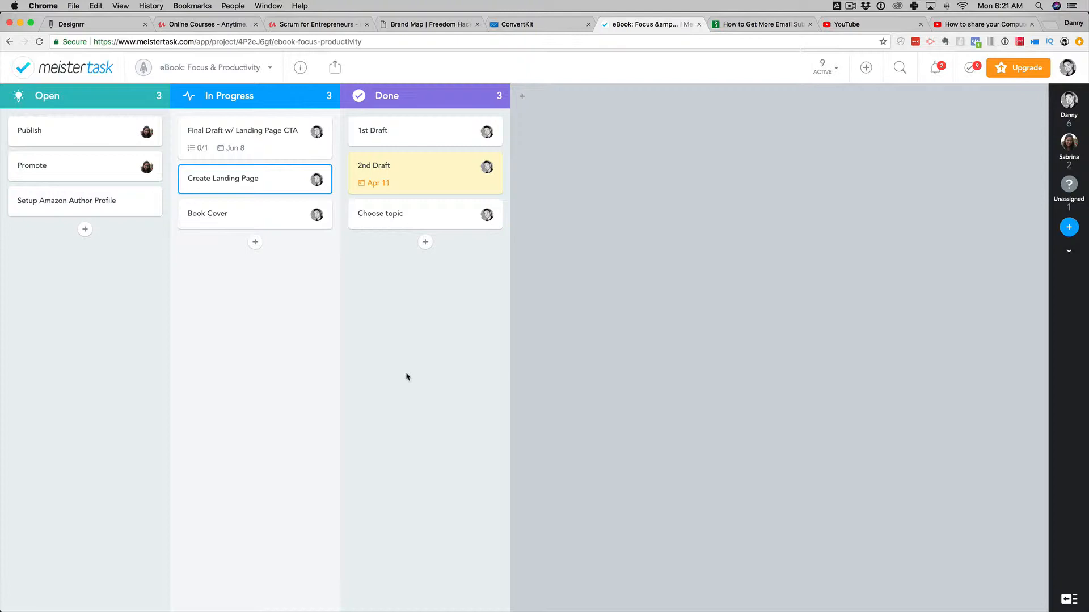
{"action": "mouse_move", "coordinate": [353, 326]}
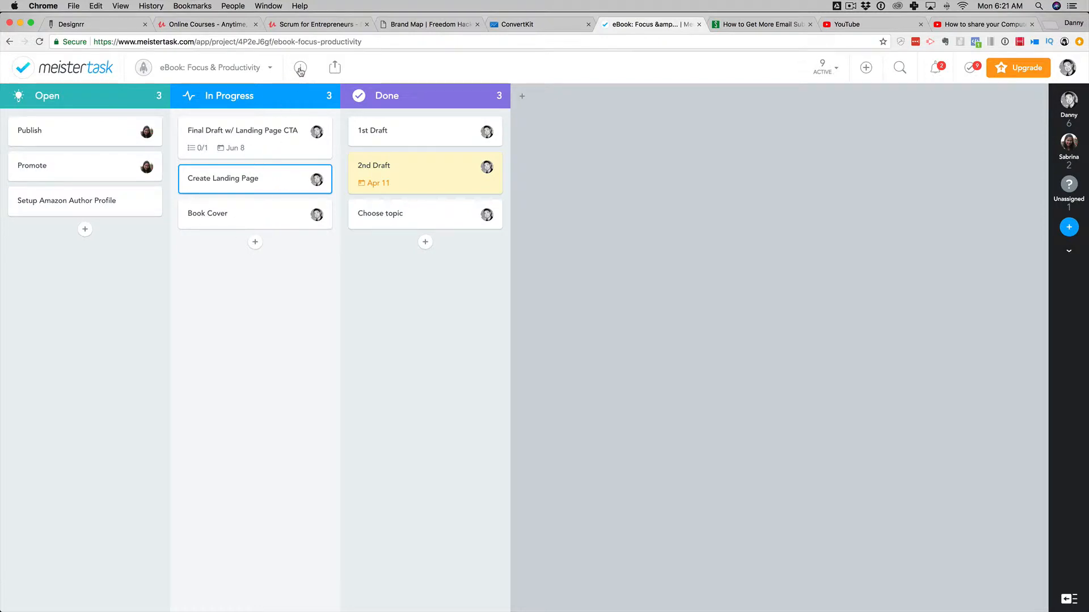
Enable Task Relationships in the eBook project's Manage > Features settings and confirm with Done.
{"action": "left_click", "coordinate": [299, 67]}
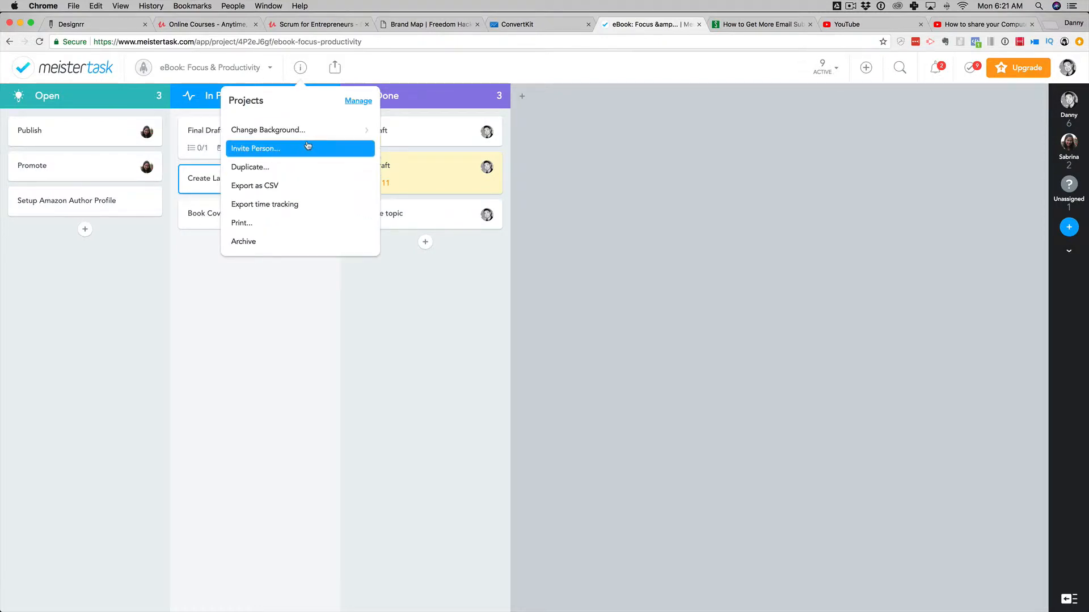
{"action": "mouse_move", "coordinate": [299, 75]}
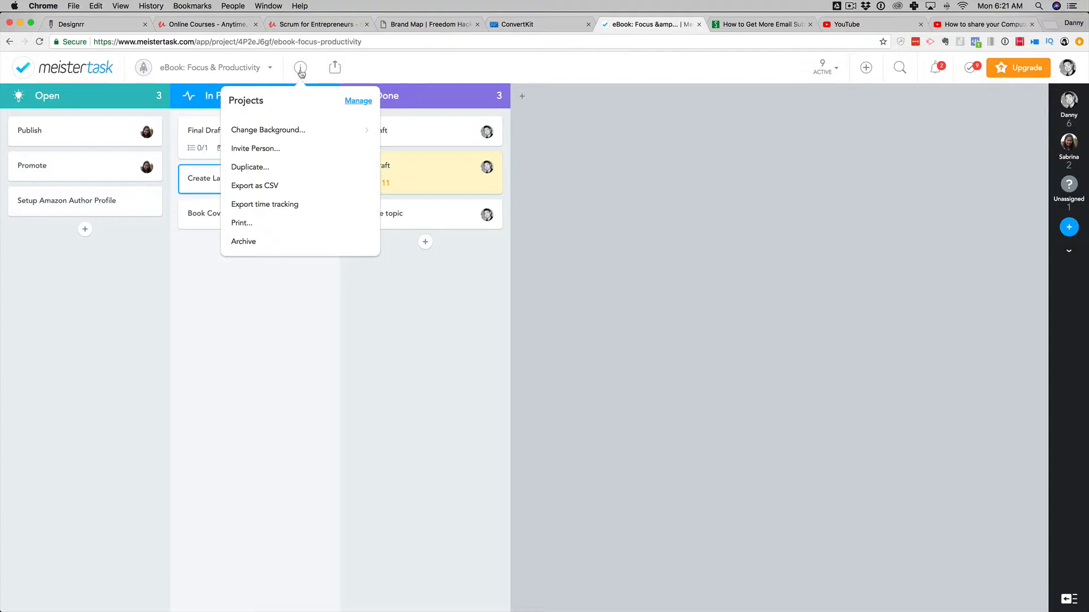
{"action": "mouse_move", "coordinate": [265, 167]}
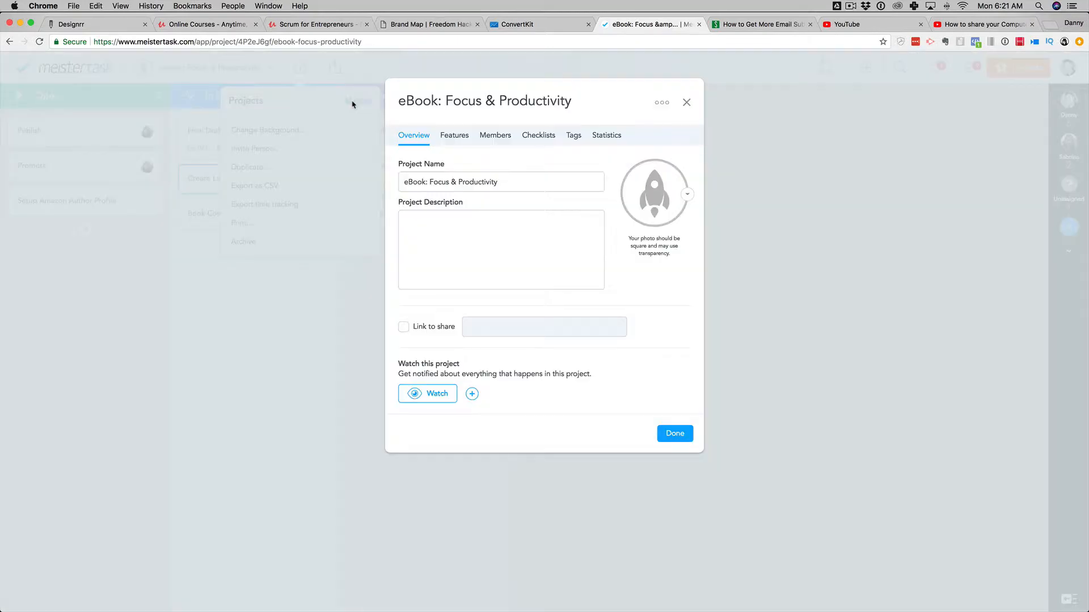
{"action": "left_click", "coordinate": [454, 135]}
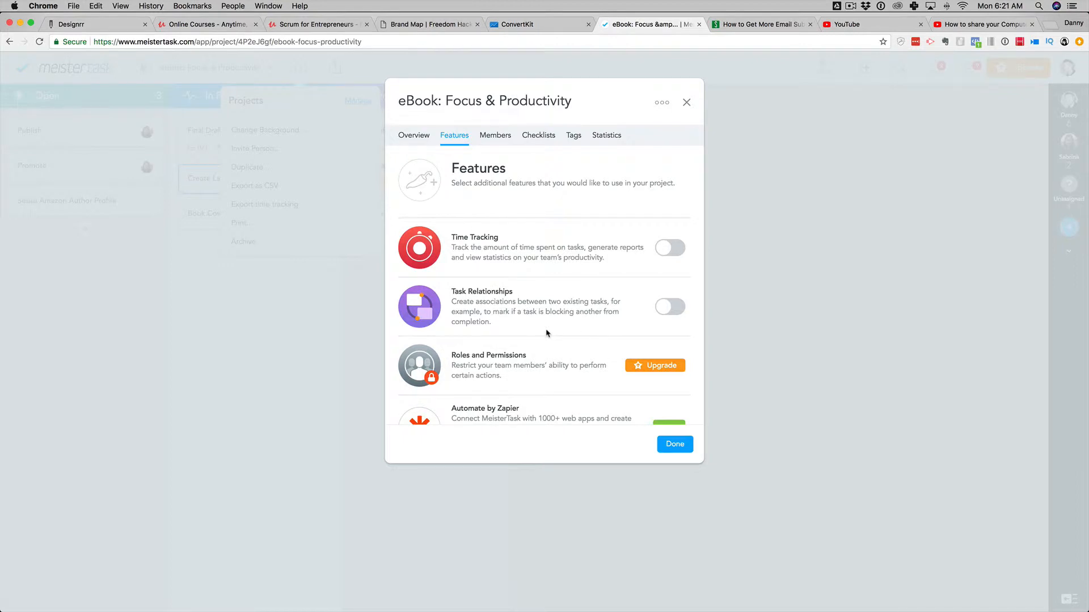
{"action": "mouse_move", "coordinate": [567, 326]}
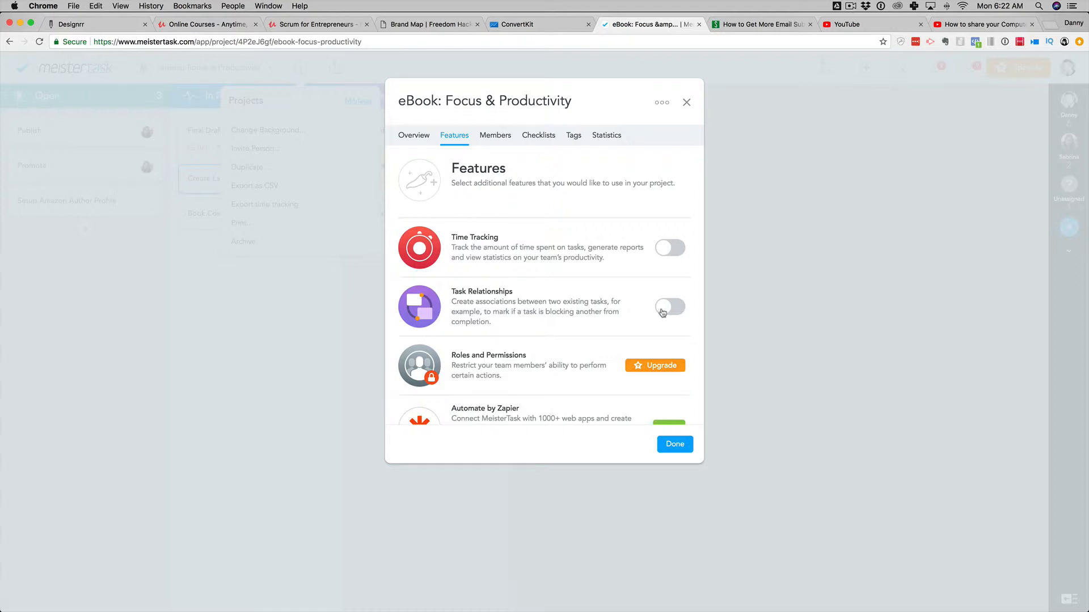
{"action": "left_click", "coordinate": [669, 308]}
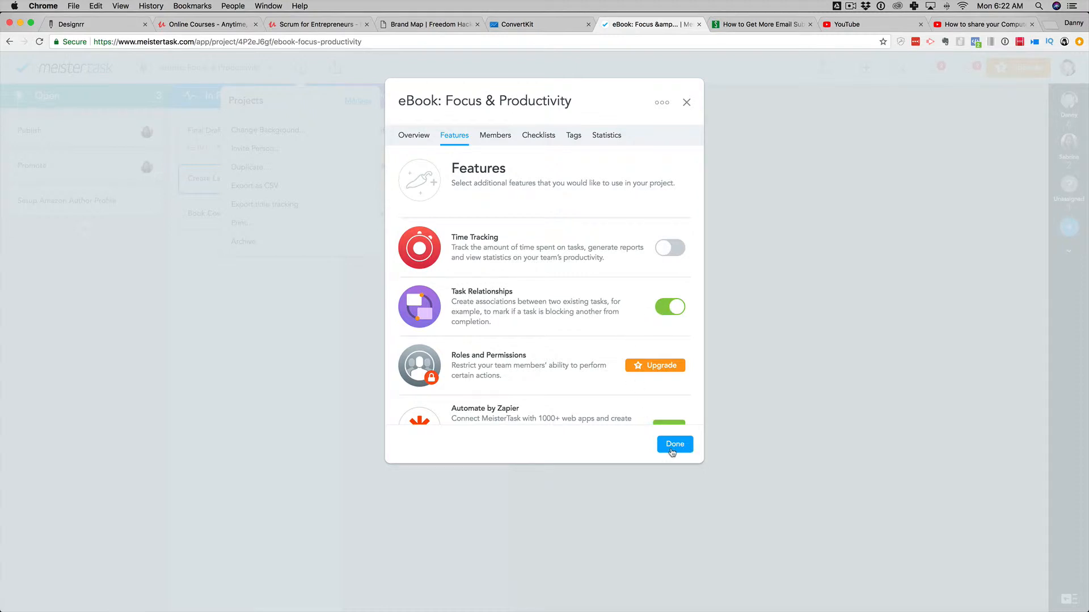
{"action": "left_click", "coordinate": [674, 444]}
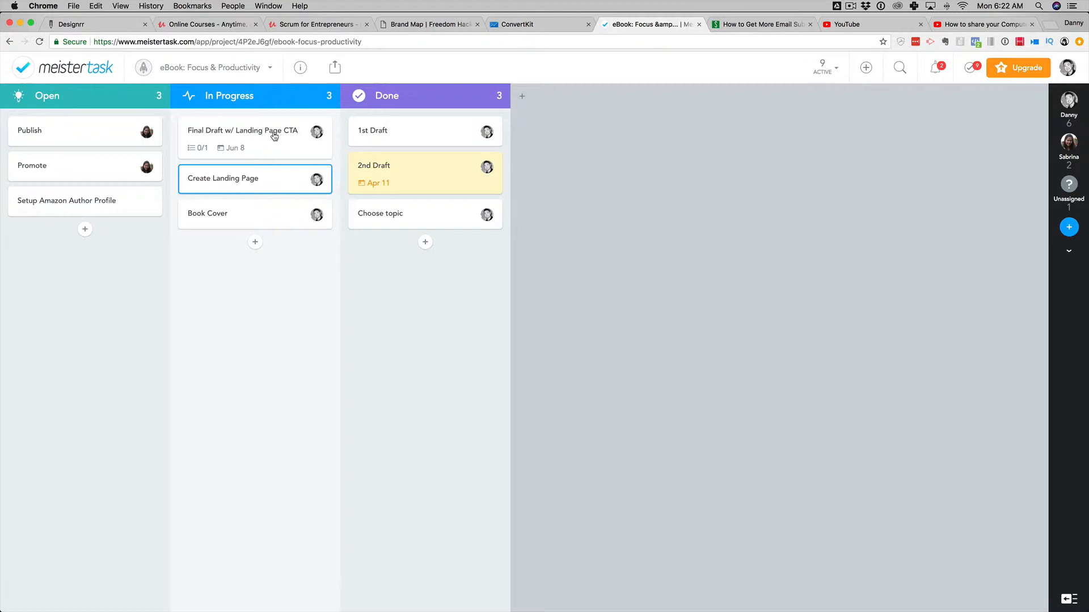
{"action": "mouse_move", "coordinate": [280, 137]}
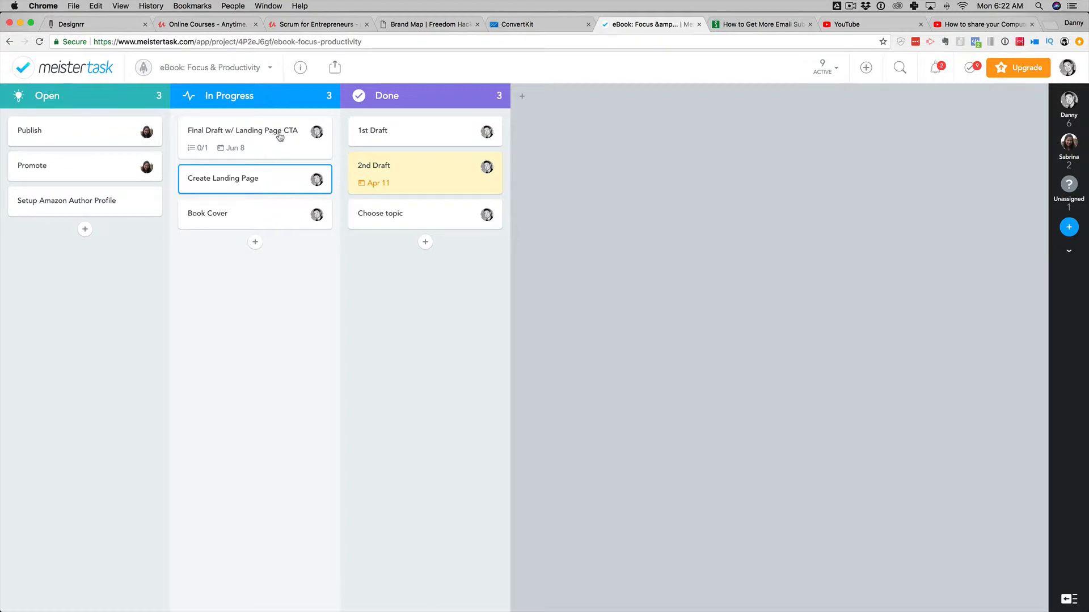
{"action": "mouse_move", "coordinate": [279, 141]}
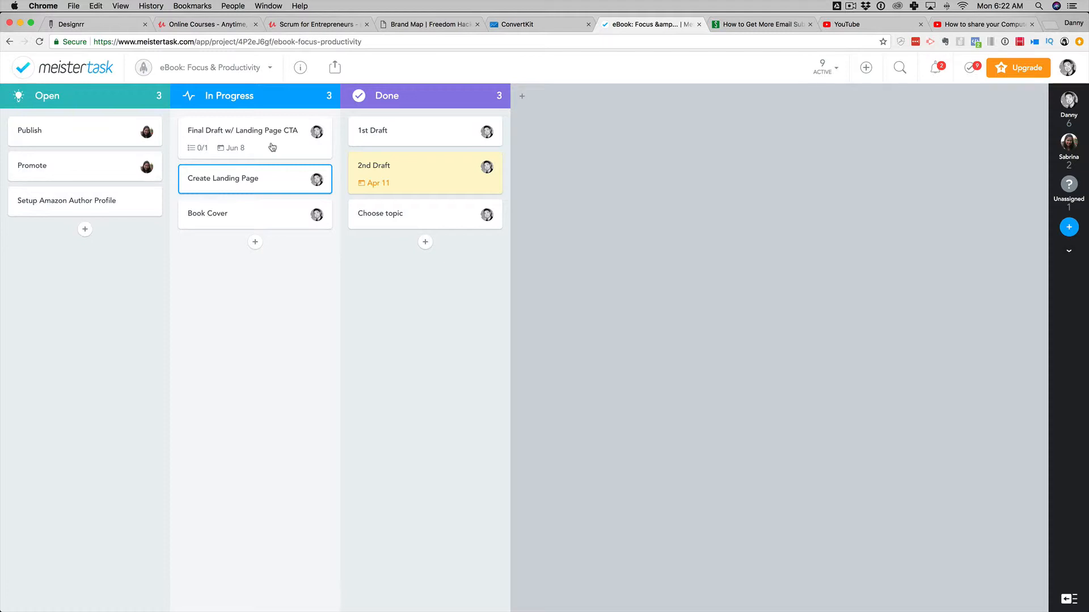
{"action": "mouse_move", "coordinate": [270, 181]}
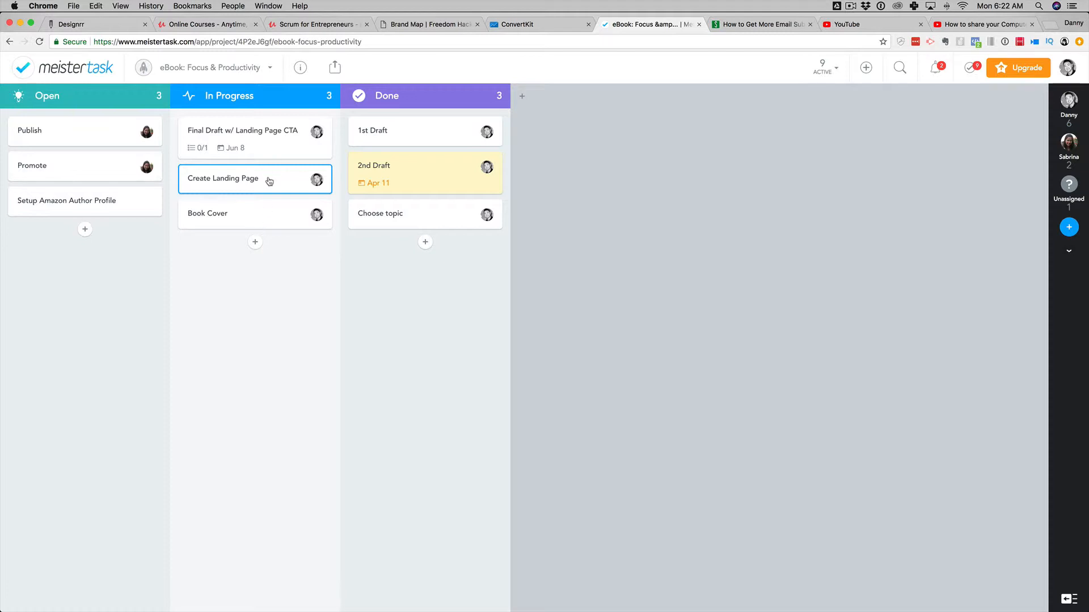
{"action": "mouse_move", "coordinate": [262, 140]}
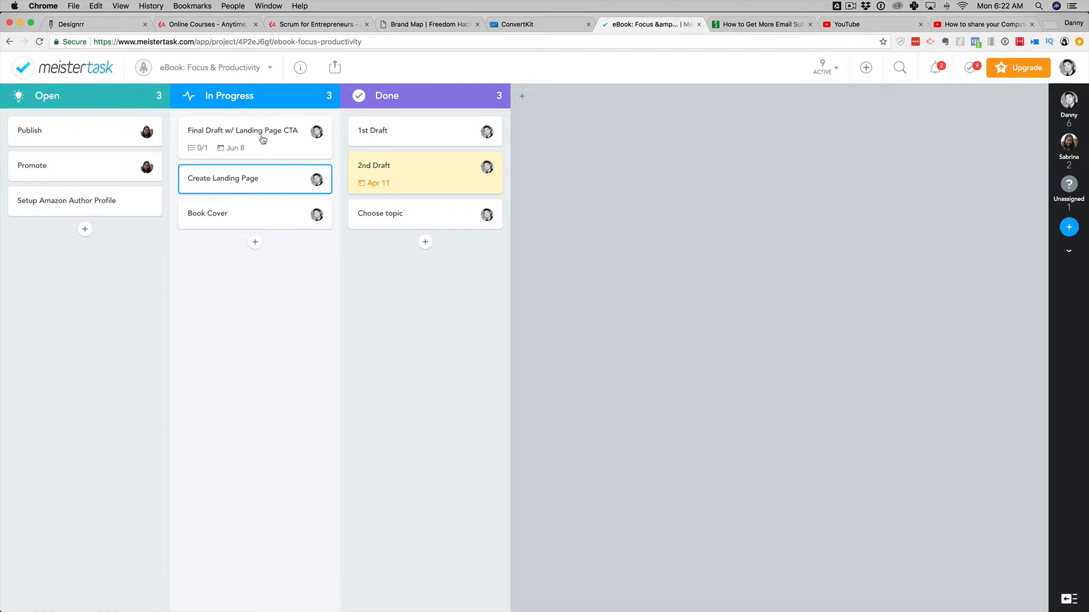
{"action": "mouse_move", "coordinate": [304, 184]}
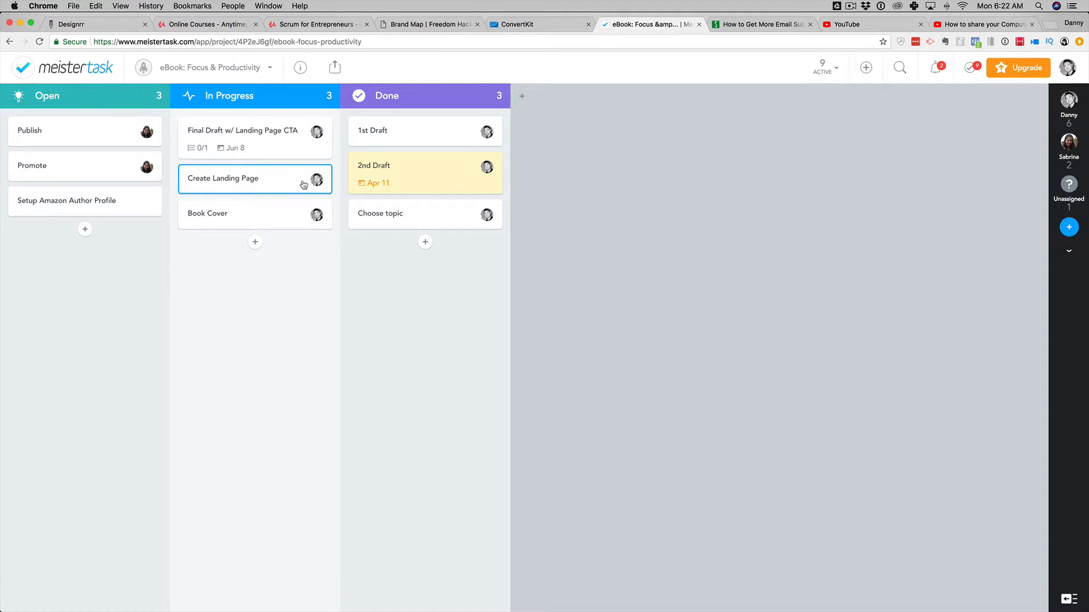
Open the Create Landing Page card from the In Progress column.
{"action": "left_click", "coordinate": [222, 178]}
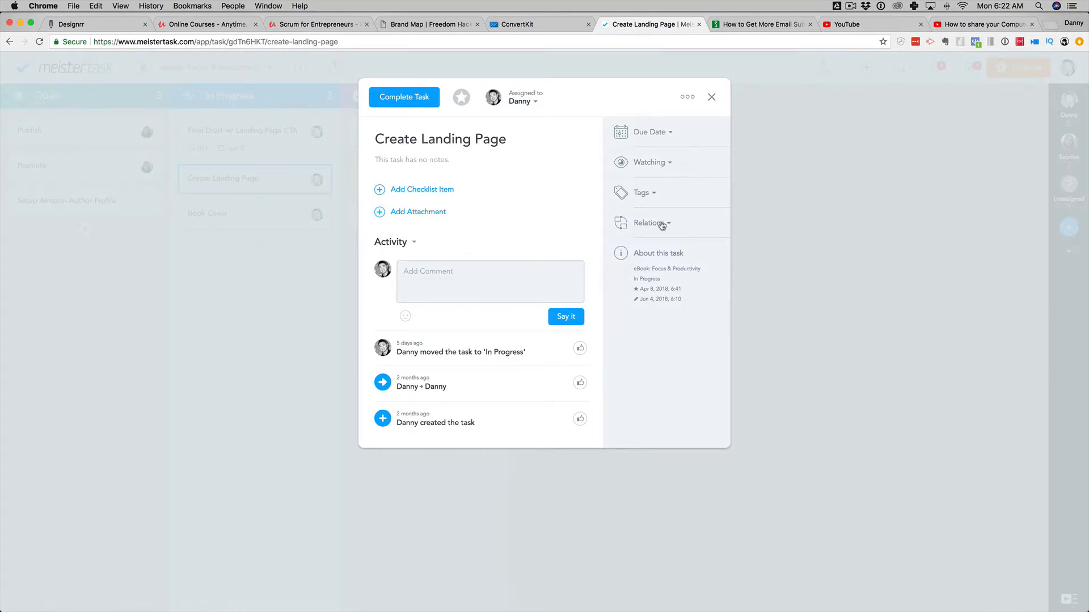
Add a 'blocks' relation, search 'land' and select Final Draft w/ Landing Page CTA.
{"action": "left_click", "coordinate": [648, 223]}
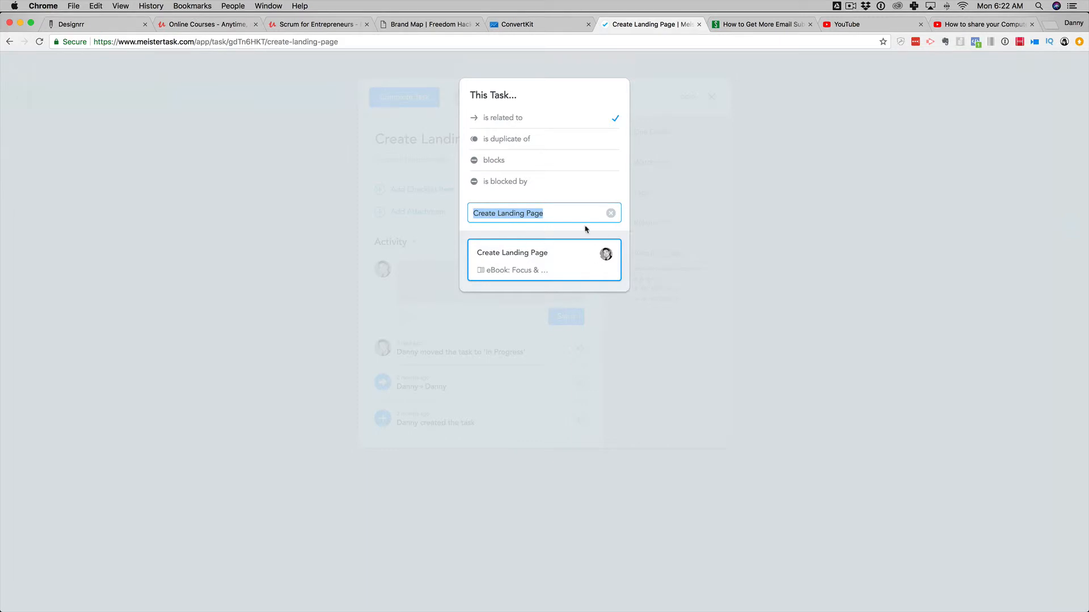
{"action": "mouse_move", "coordinate": [506, 139]}
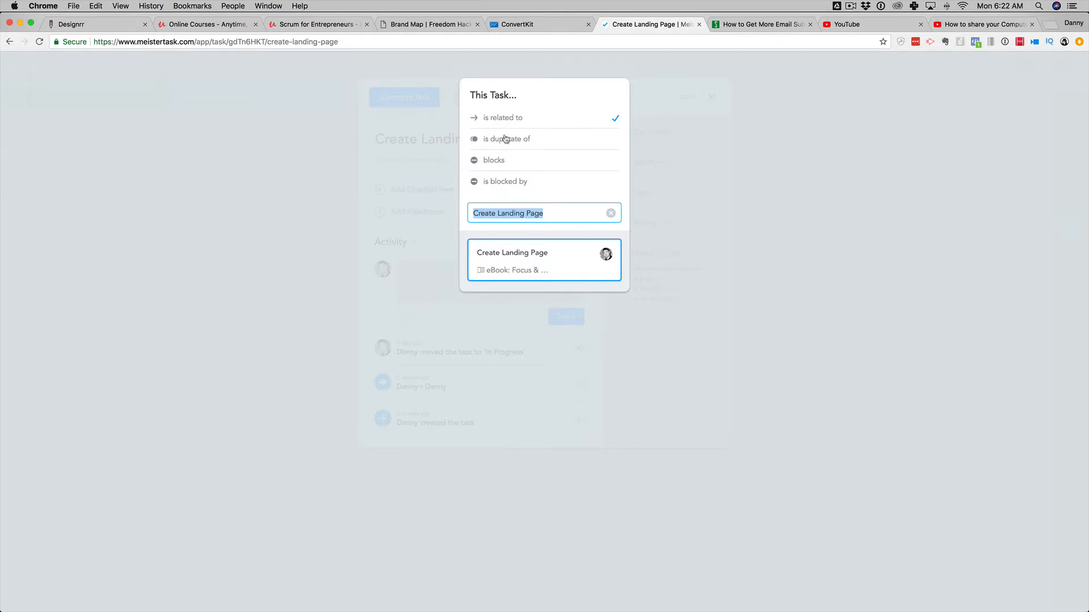
{"action": "mouse_move", "coordinate": [494, 151]}
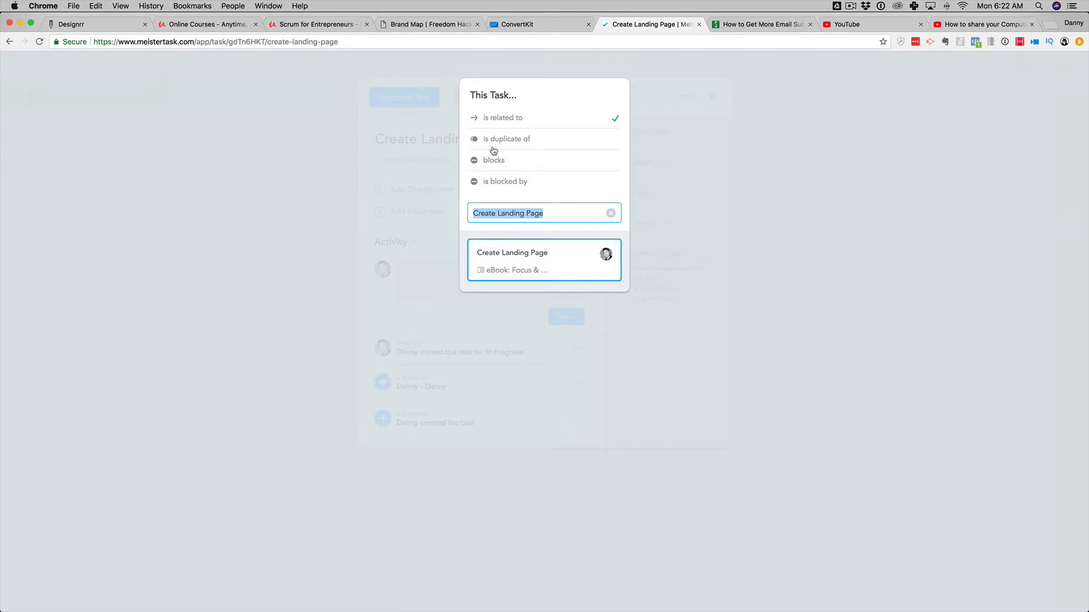
{"action": "mouse_move", "coordinate": [487, 164]}
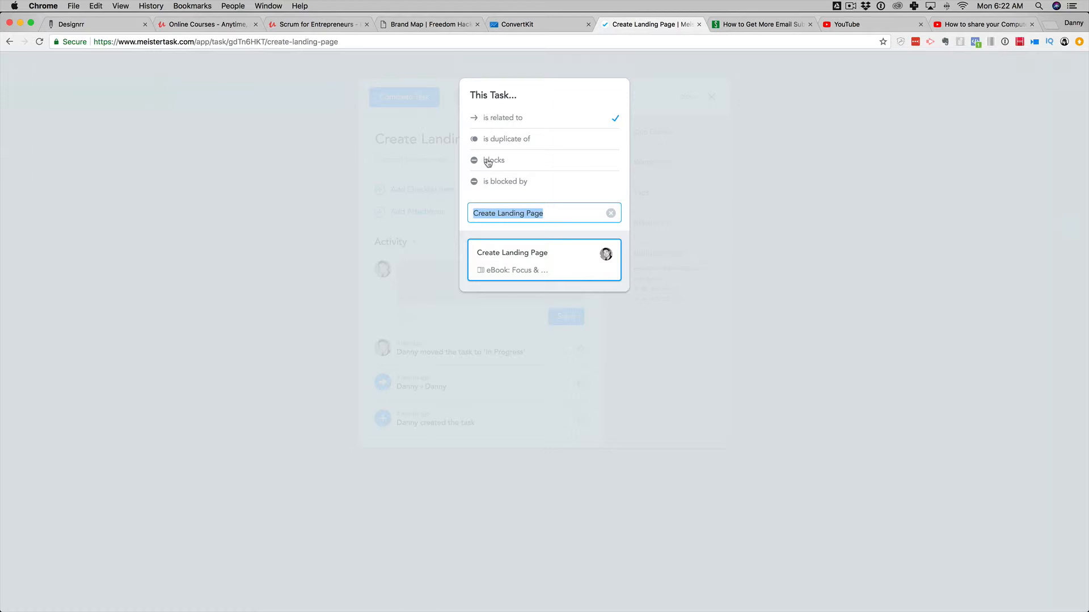
{"action": "left_click", "coordinate": [493, 160]}
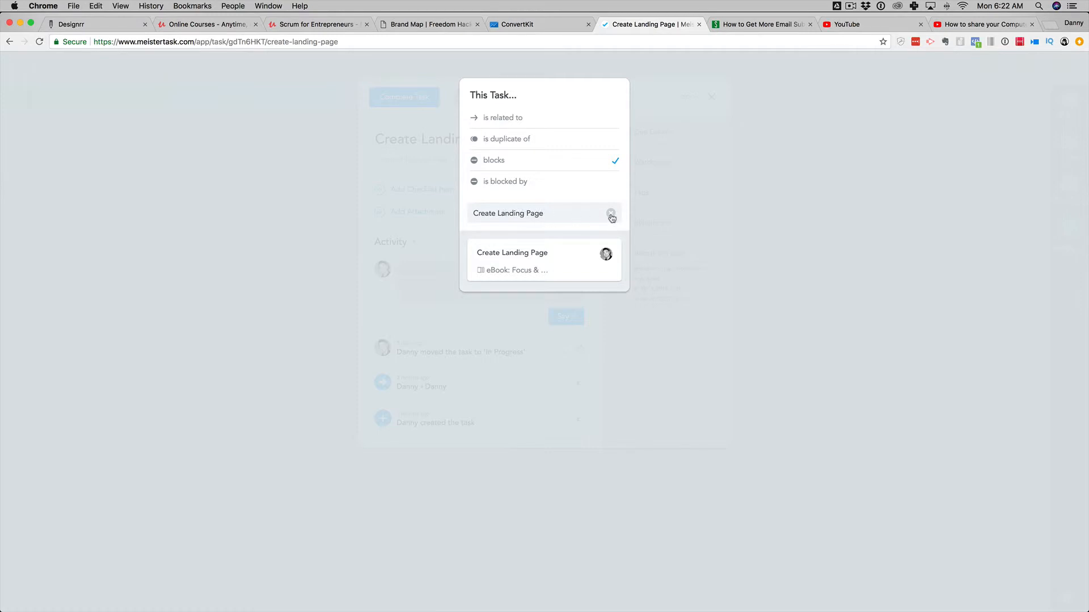
{"action": "left_click", "coordinate": [610, 213]}
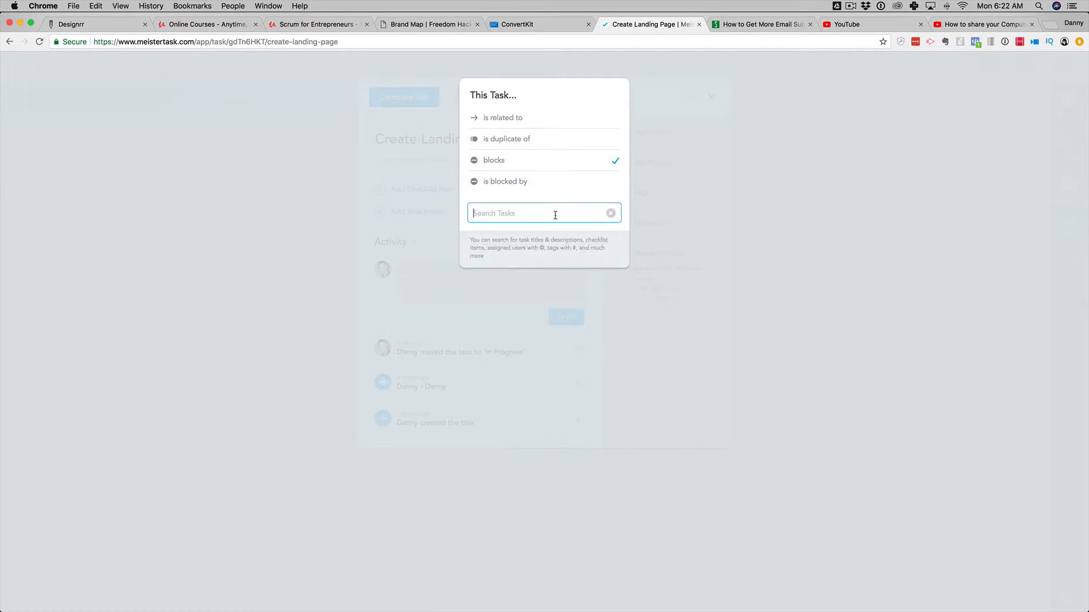
{"action": "type", "text": "landing"}
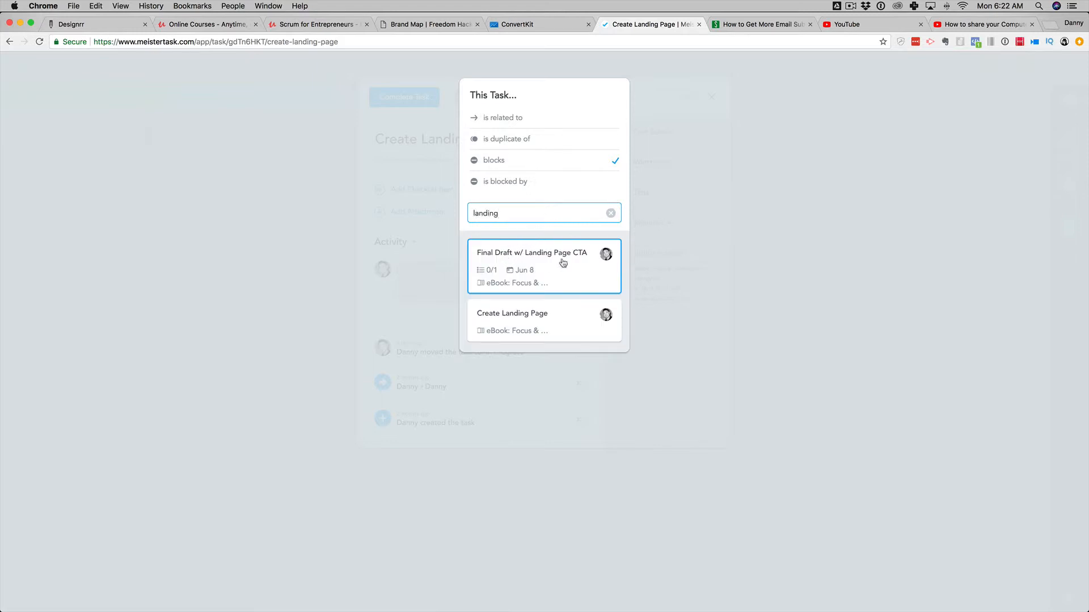
{"action": "left_click", "coordinate": [531, 253]}
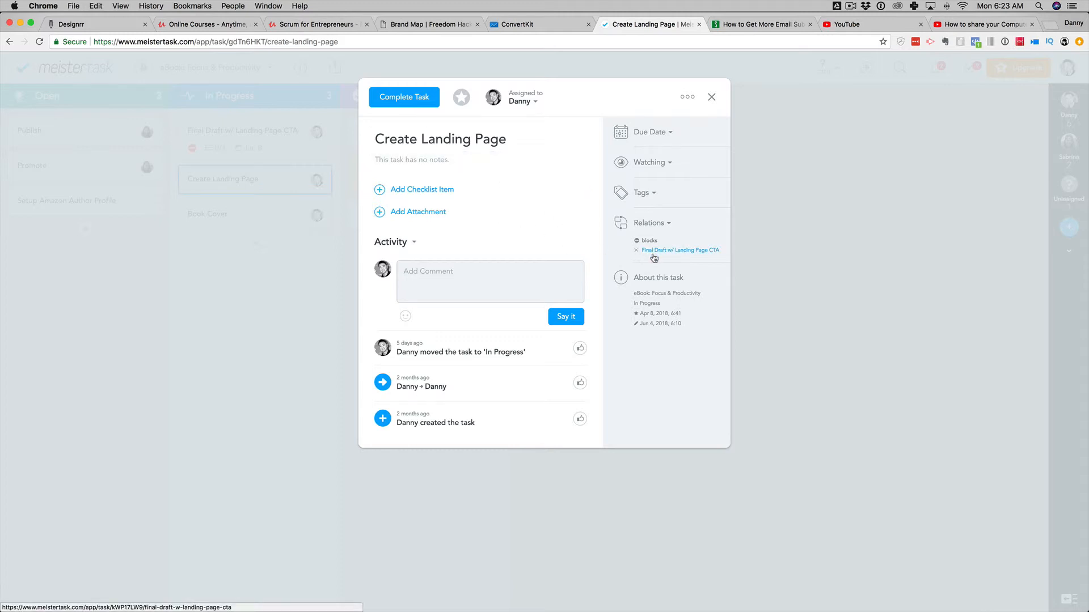
{"action": "mouse_move", "coordinate": [669, 254]}
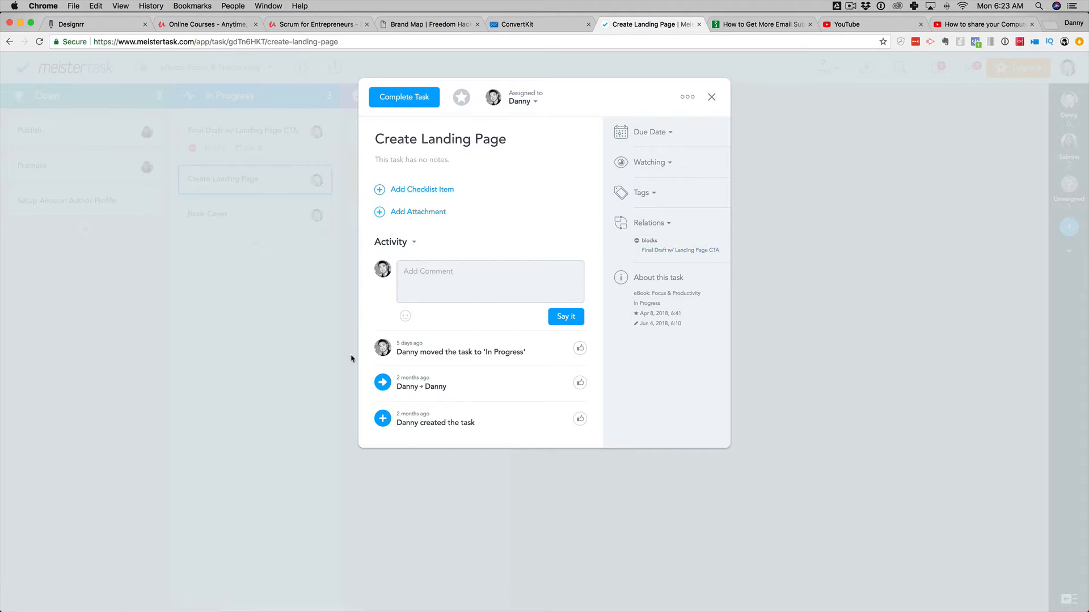
Check Final Draft w/ Landing Page CTA shows blocked by Create Landing Page, follow the link, return to board.
{"action": "left_click", "coordinate": [711, 96]}
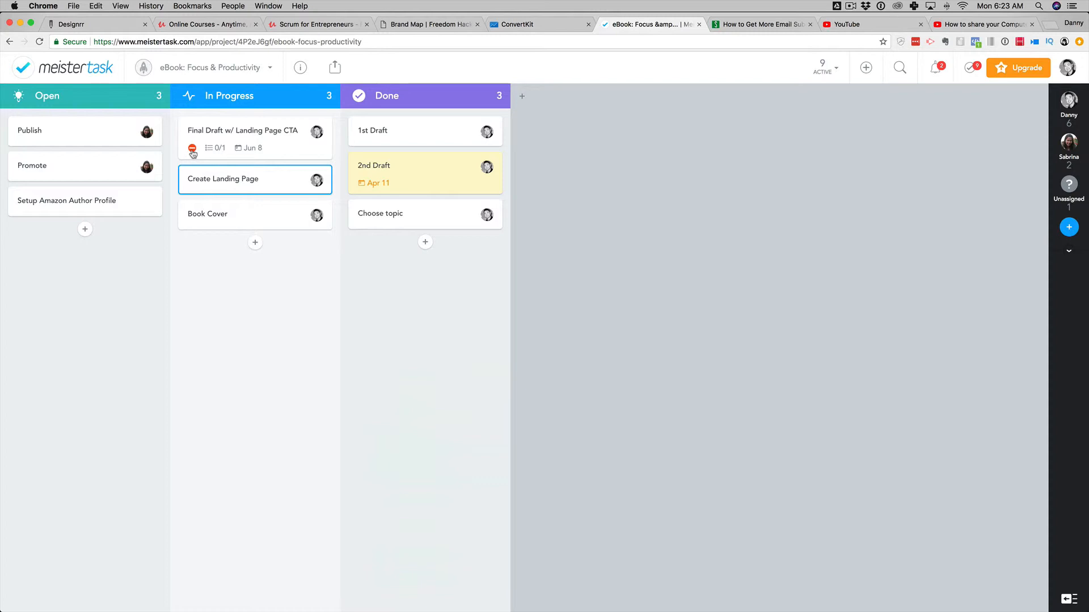
{"action": "mouse_move", "coordinate": [223, 180]}
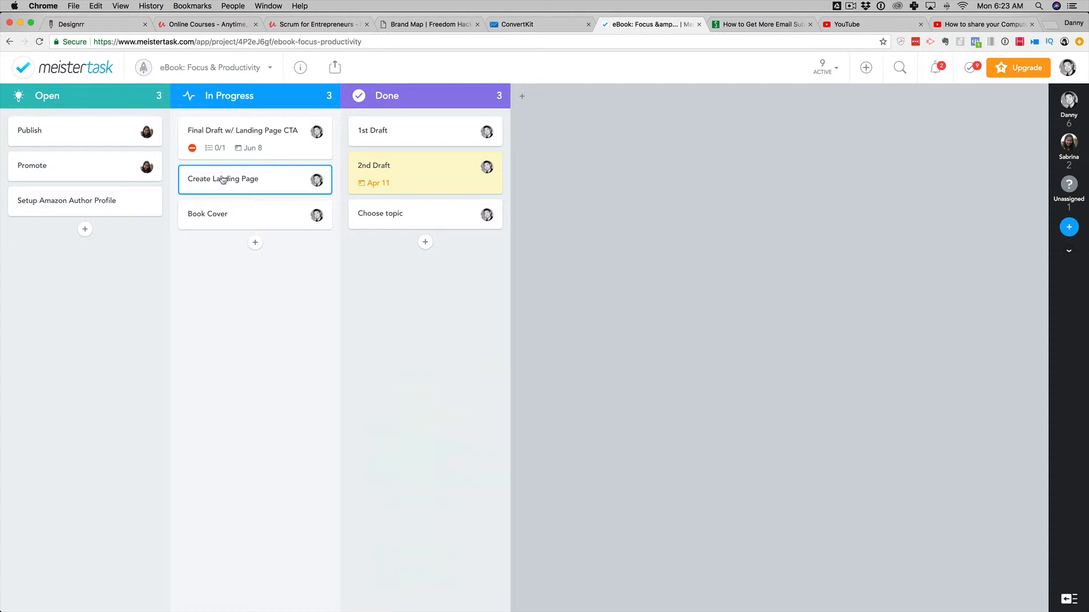
{"action": "left_click", "coordinate": [243, 130]}
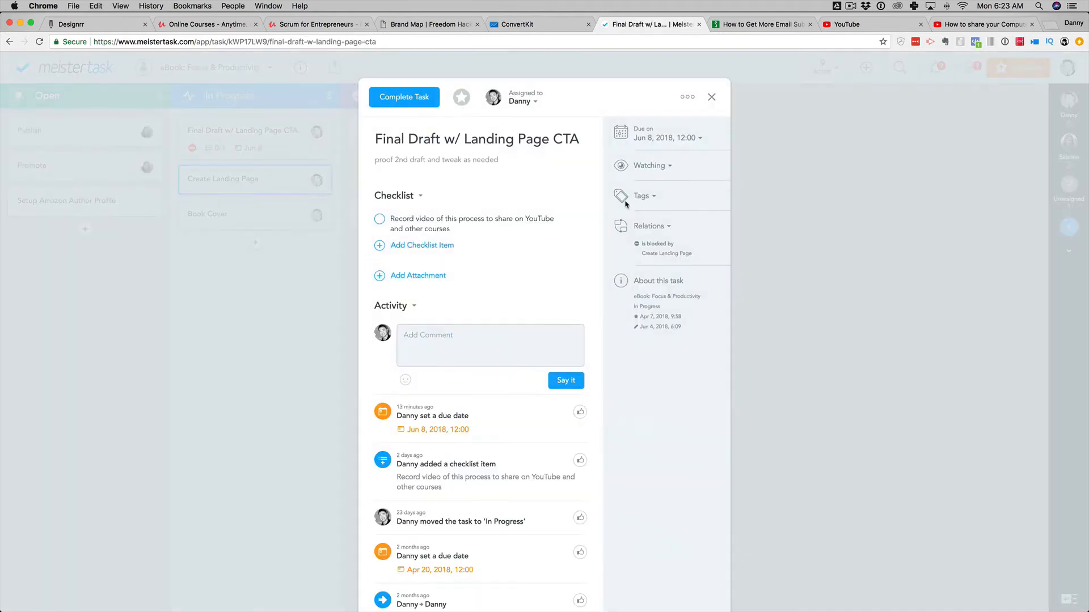
{"action": "mouse_move", "coordinate": [665, 253]}
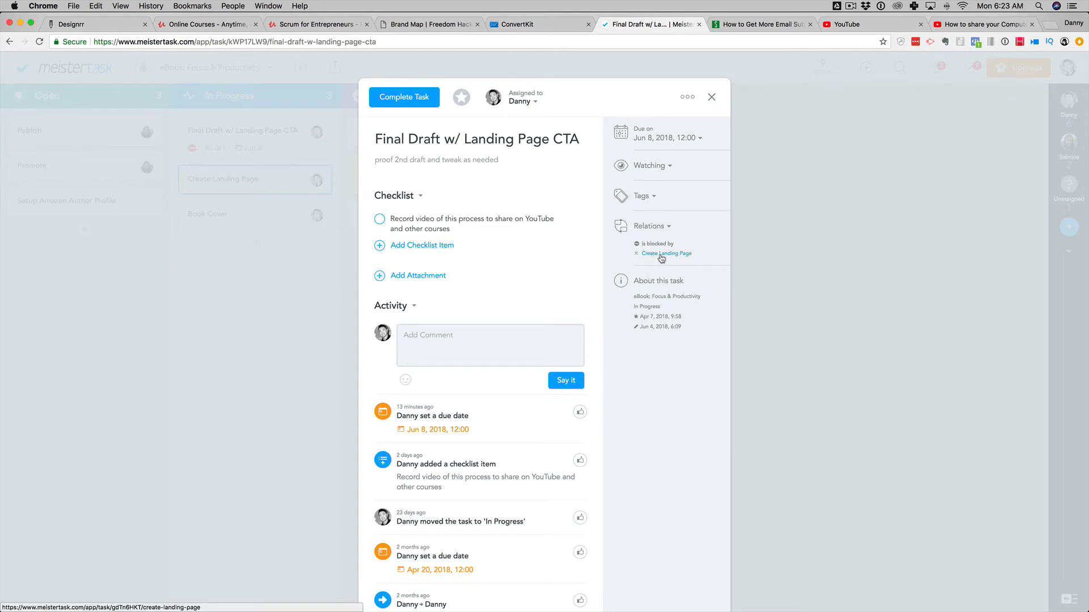
{"action": "left_click", "coordinate": [666, 253]}
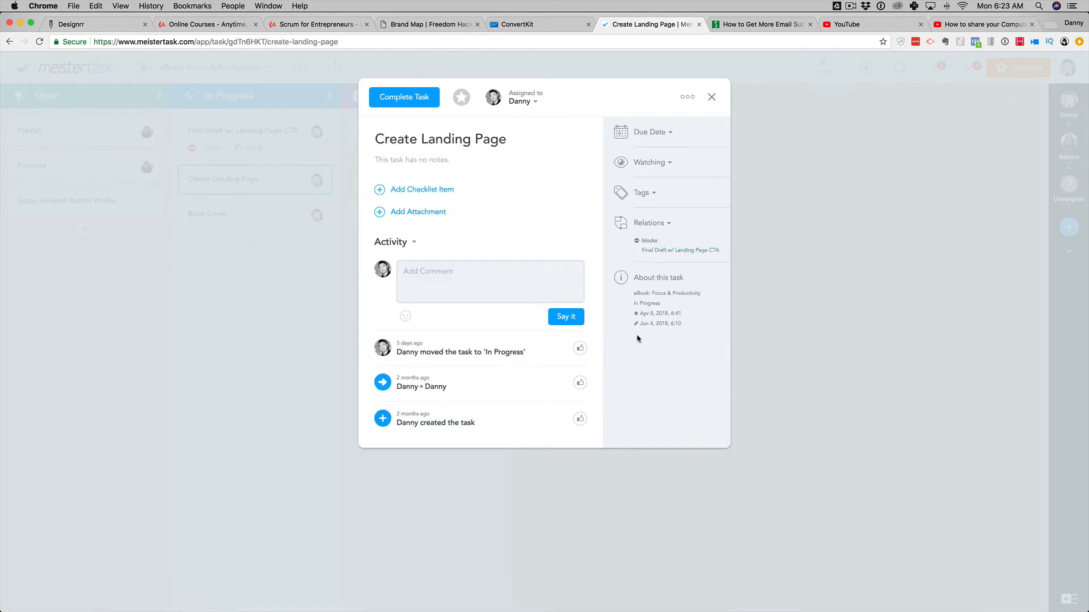
{"action": "left_click", "coordinate": [711, 97]}
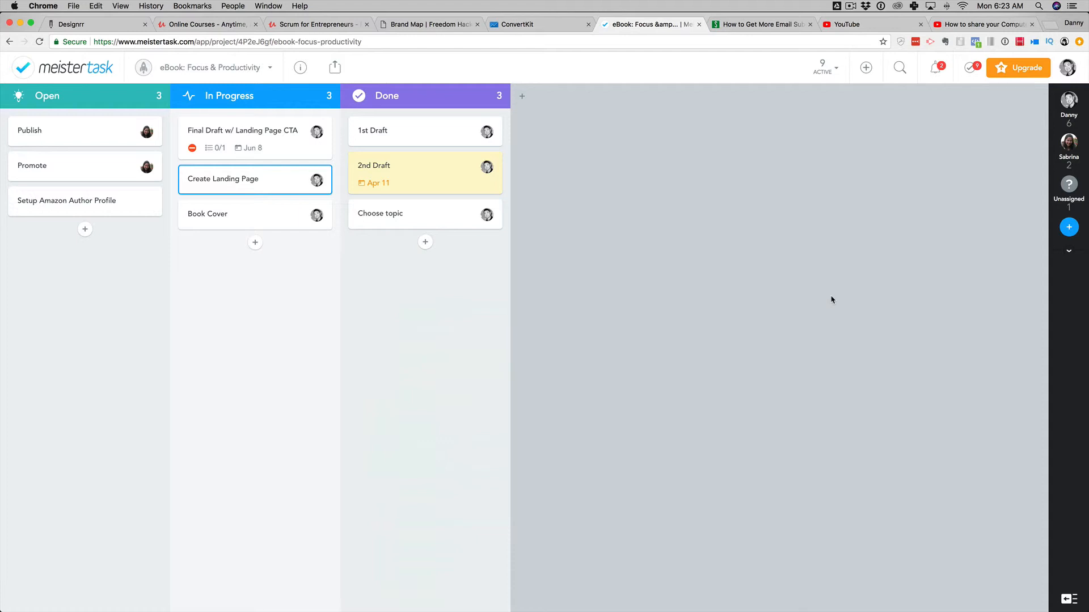
{"action": "mouse_move", "coordinate": [289, 153]}
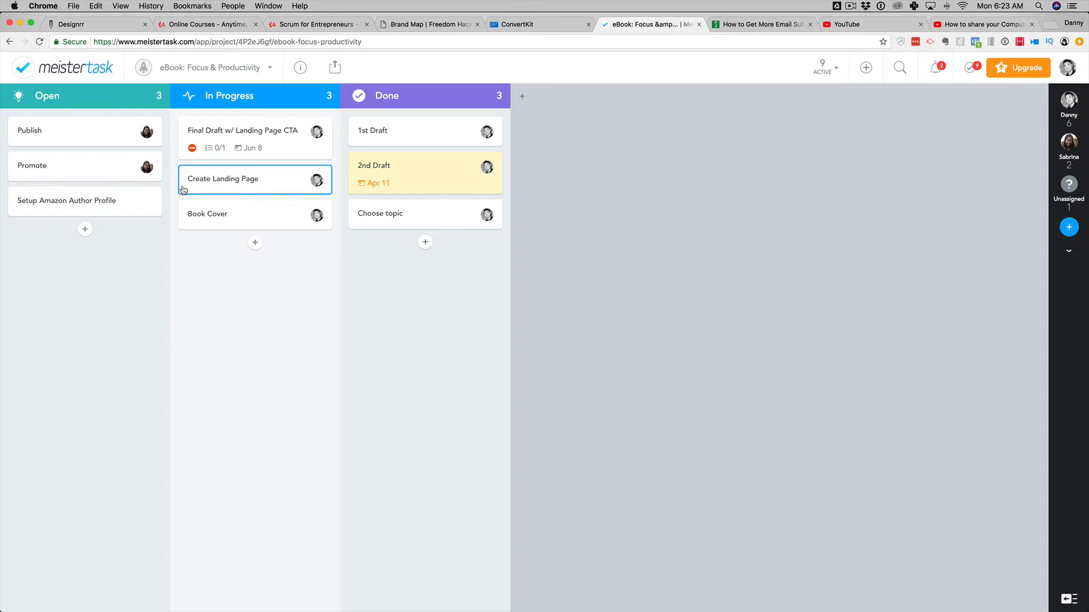
{"action": "mouse_move", "coordinate": [234, 179]}
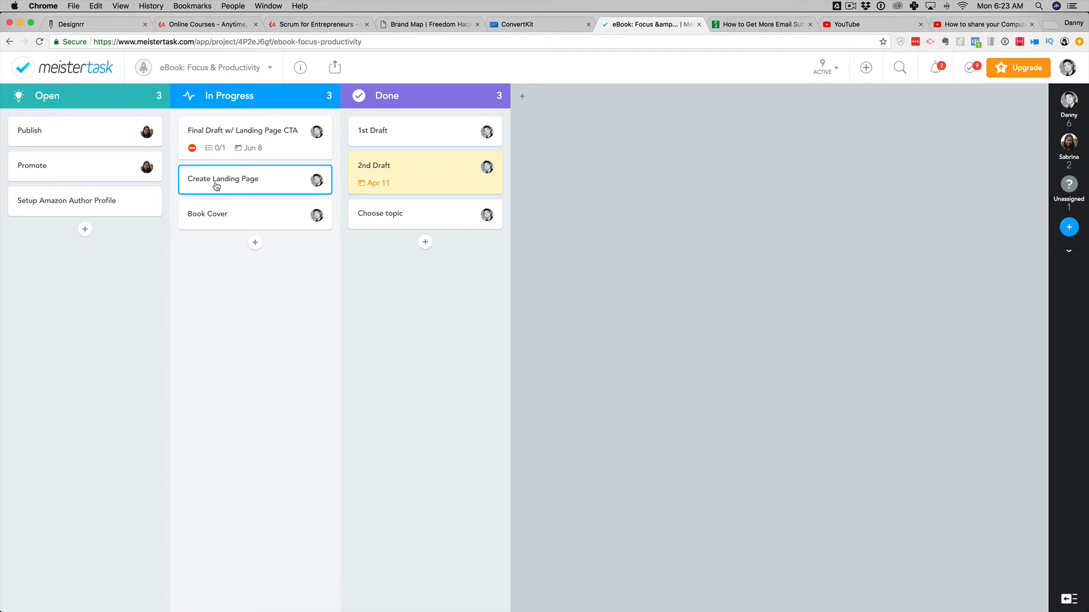
{"action": "mouse_move", "coordinate": [222, 184]}
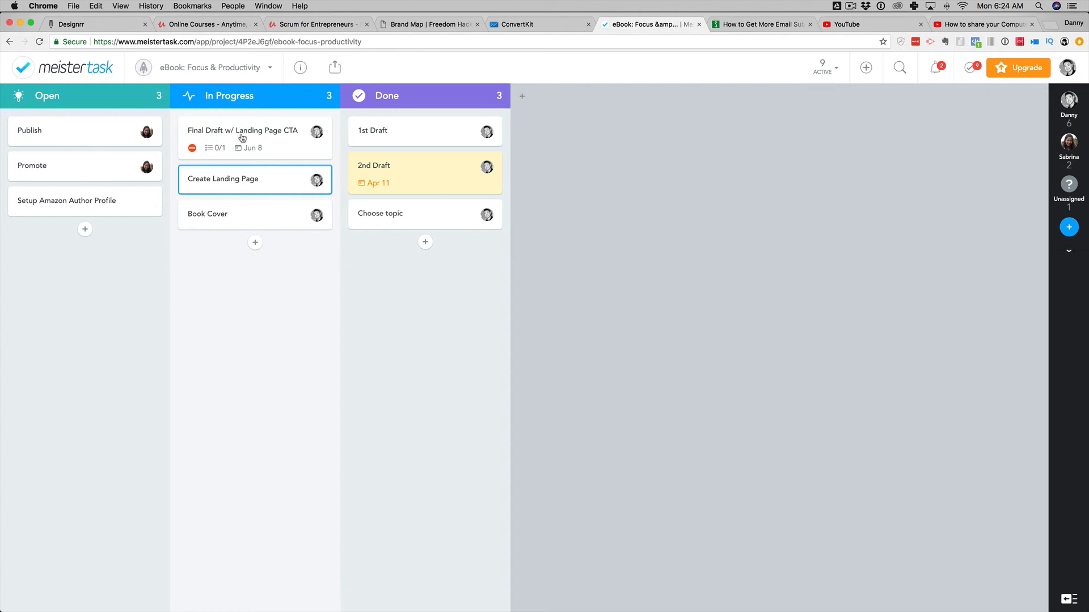
{"action": "mouse_move", "coordinate": [219, 183]}
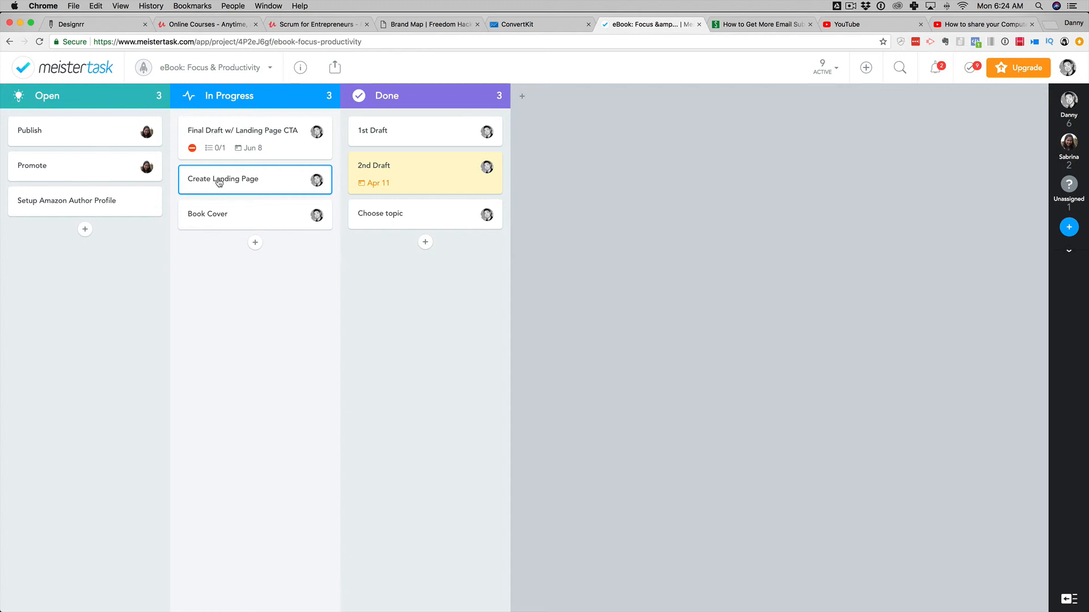
{"action": "mouse_move", "coordinate": [278, 167]}
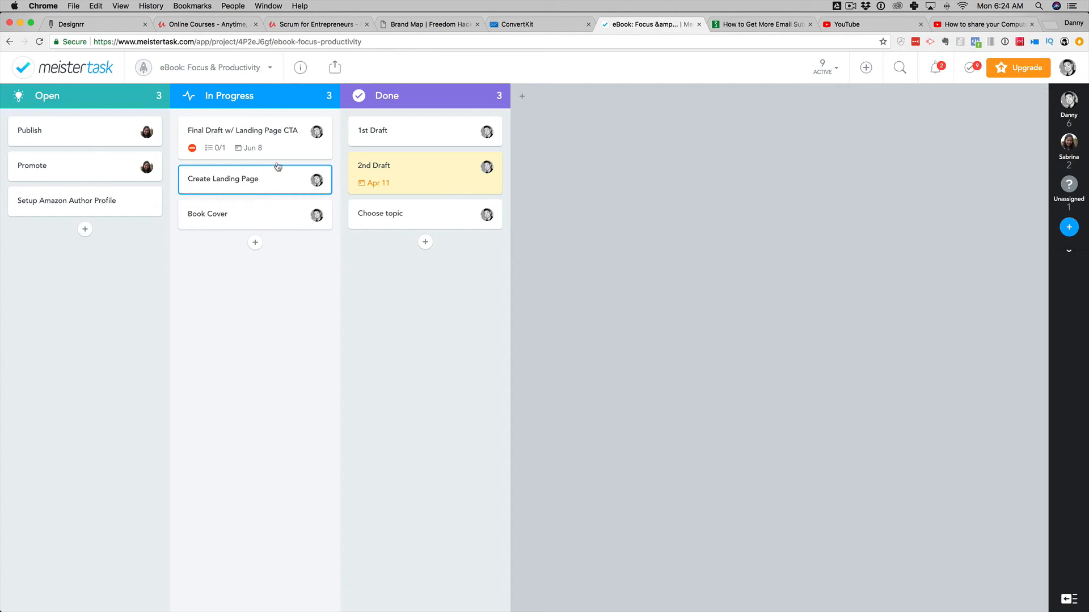
{"action": "mouse_move", "coordinate": [290, 153]}
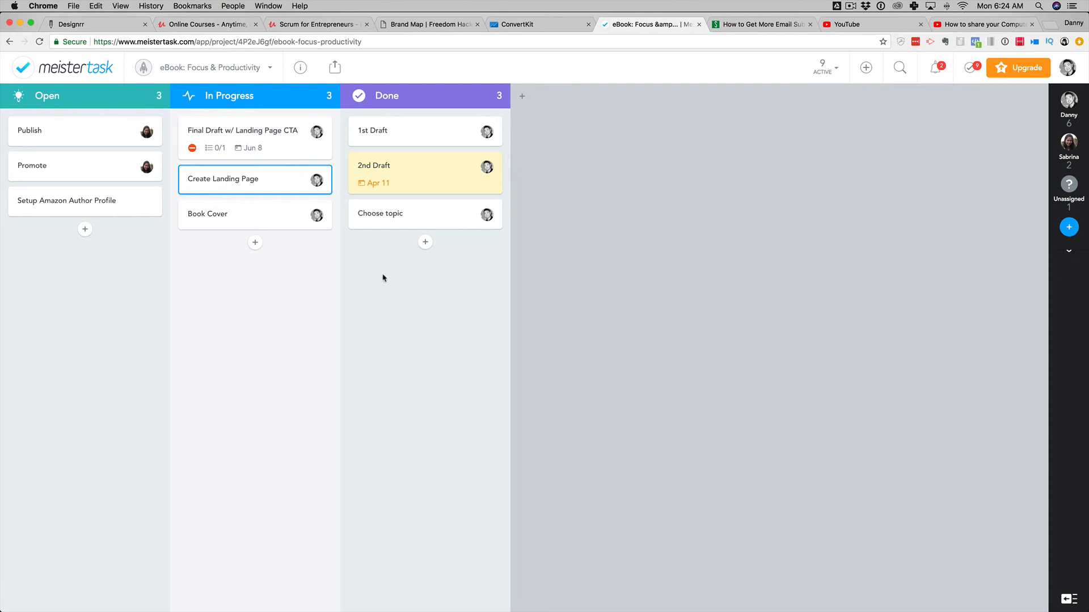
{"action": "mouse_move", "coordinate": [228, 172]}
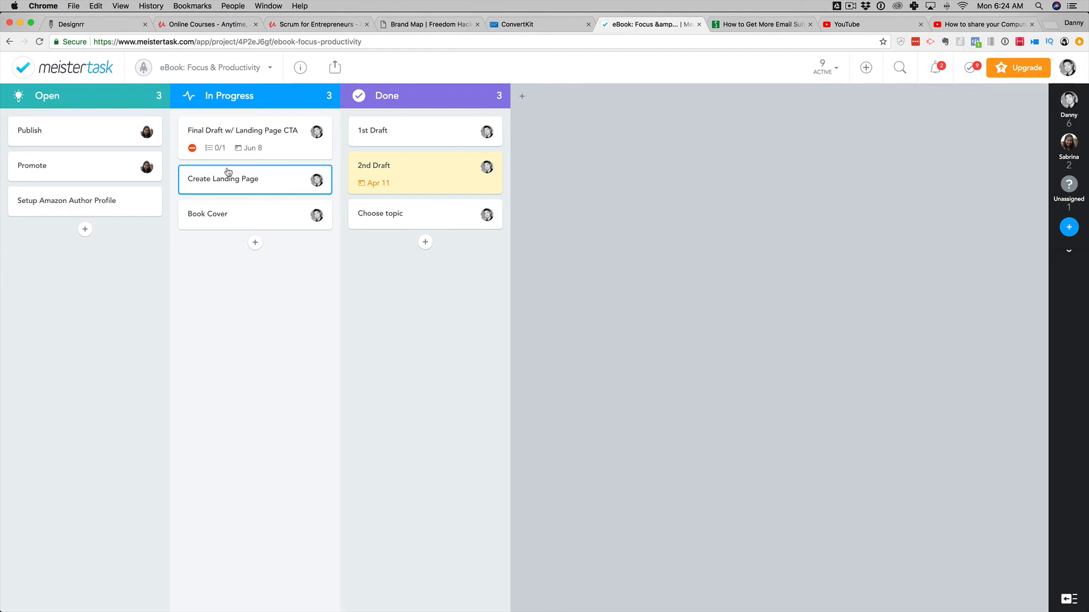
{"action": "mouse_move", "coordinate": [225, 172]}
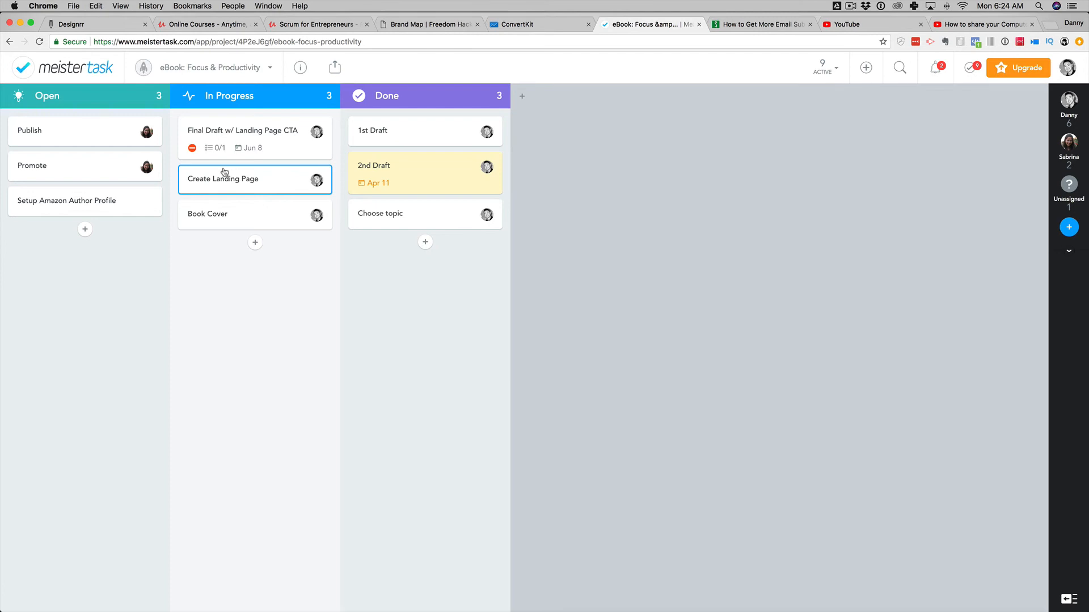
{"action": "mouse_move", "coordinate": [288, 189]}
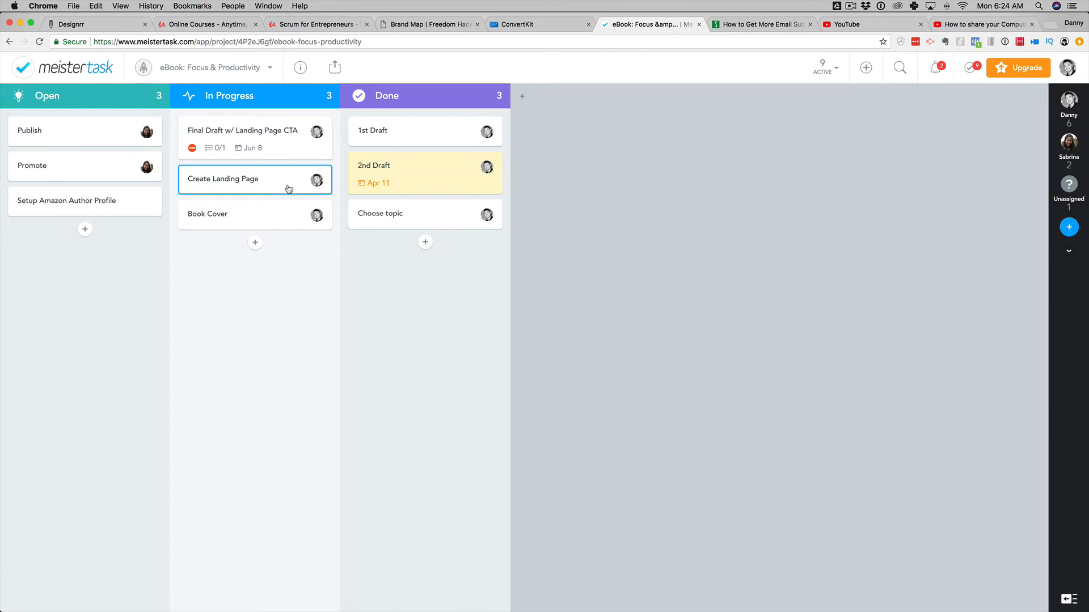
{"action": "mouse_move", "coordinate": [372, 334]}
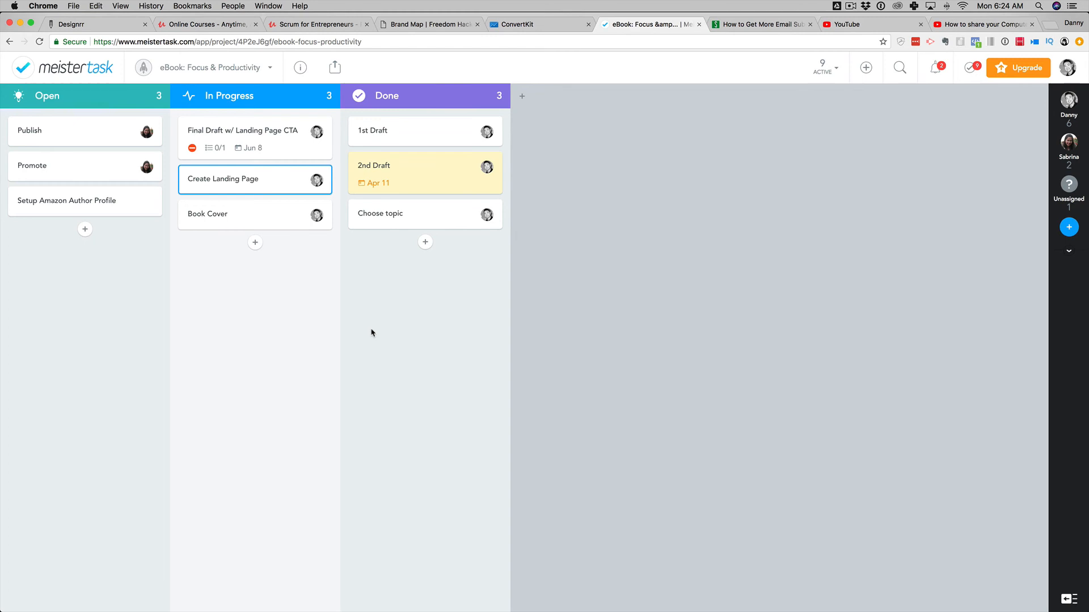